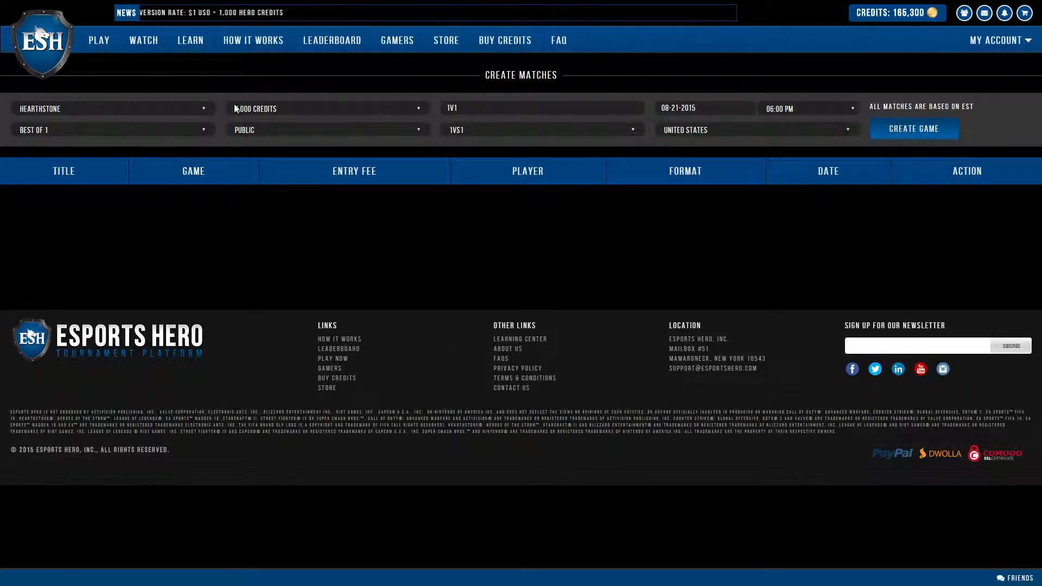
- Create a private Hearthstone 1v1 match with a 2,000-credit entry fee
left_click(325, 130)
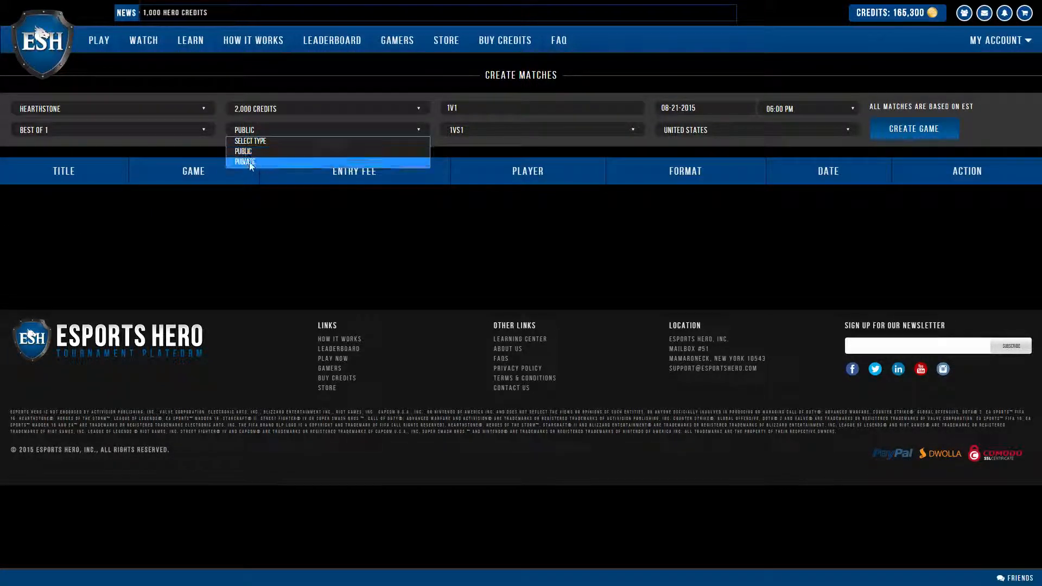
left_click(245, 161)
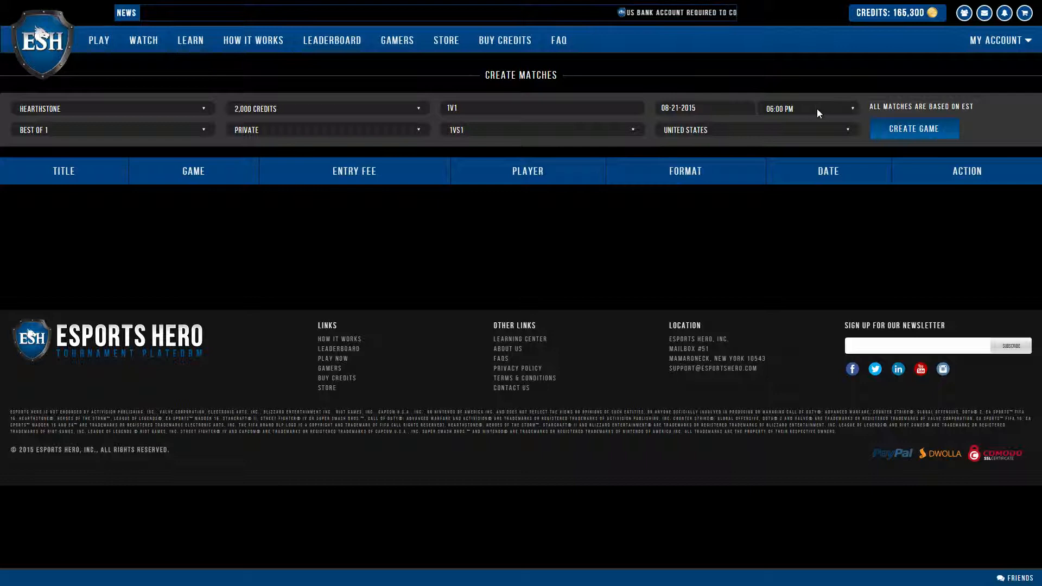
left_click(914, 128)
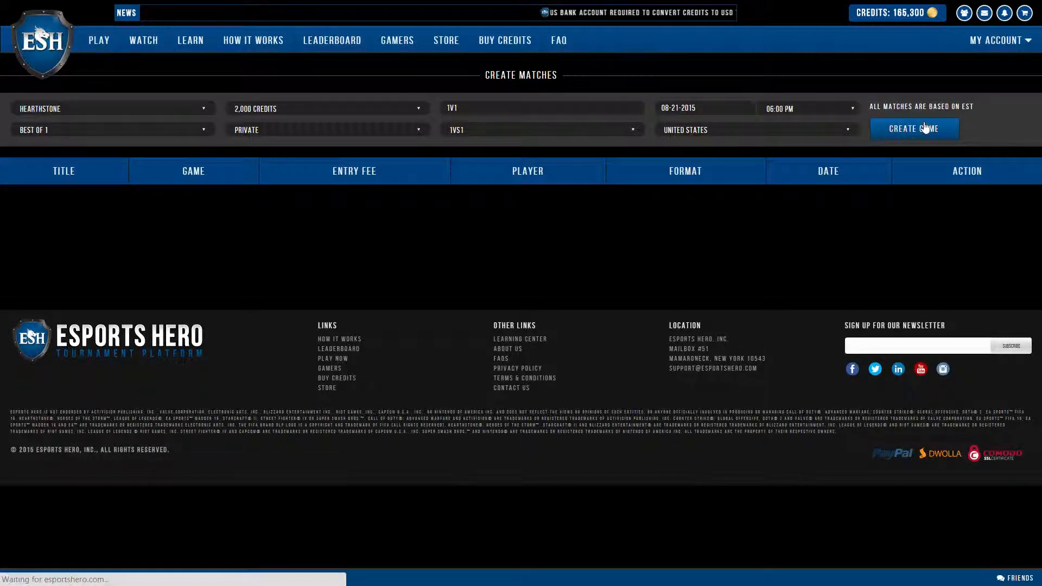
left_click(914, 128)
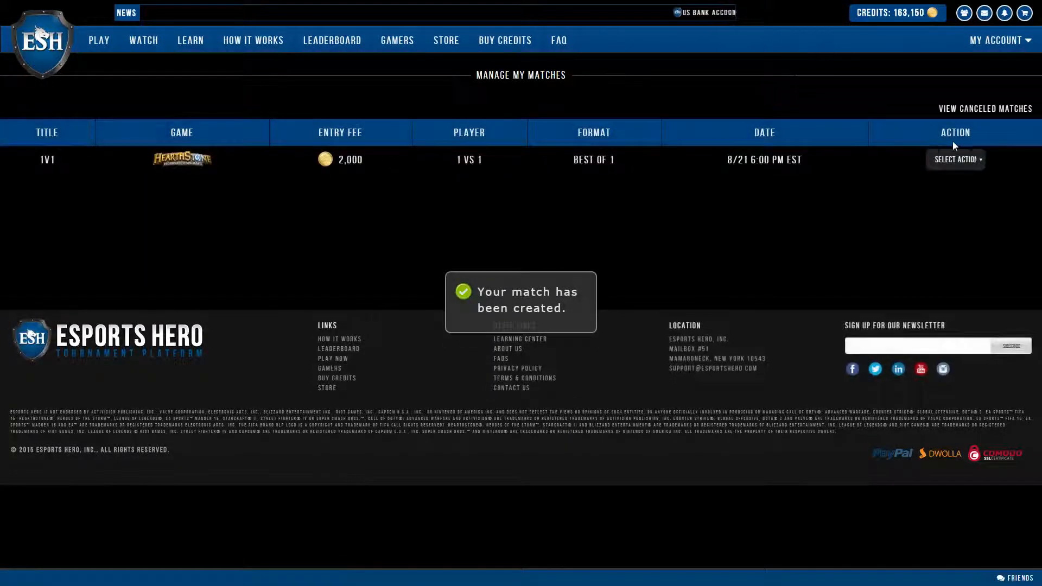
- Choose Invite from the new 1v1 match's Select Action list
left_click(955, 159)
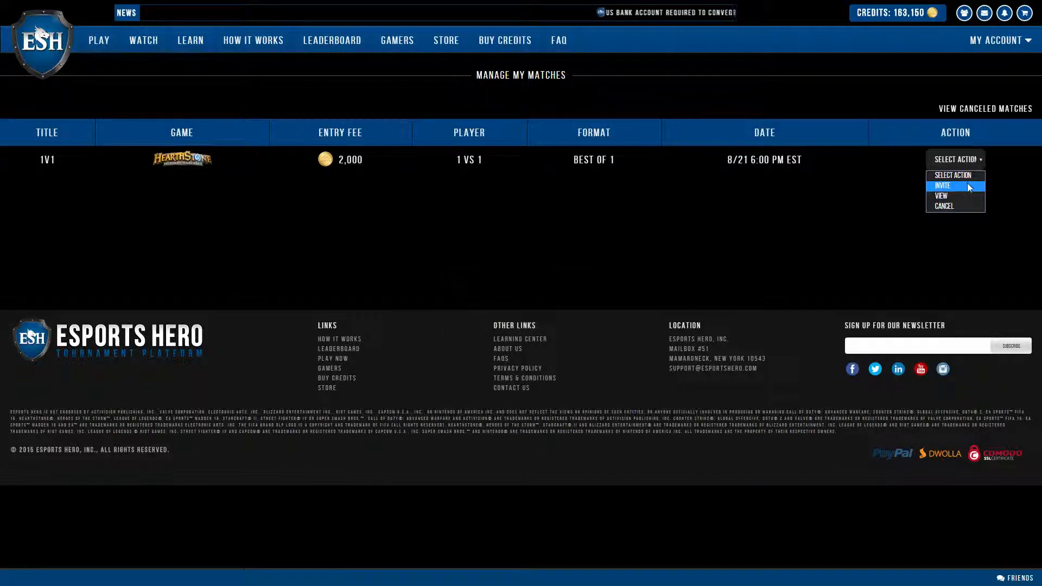
left_click(943, 186)
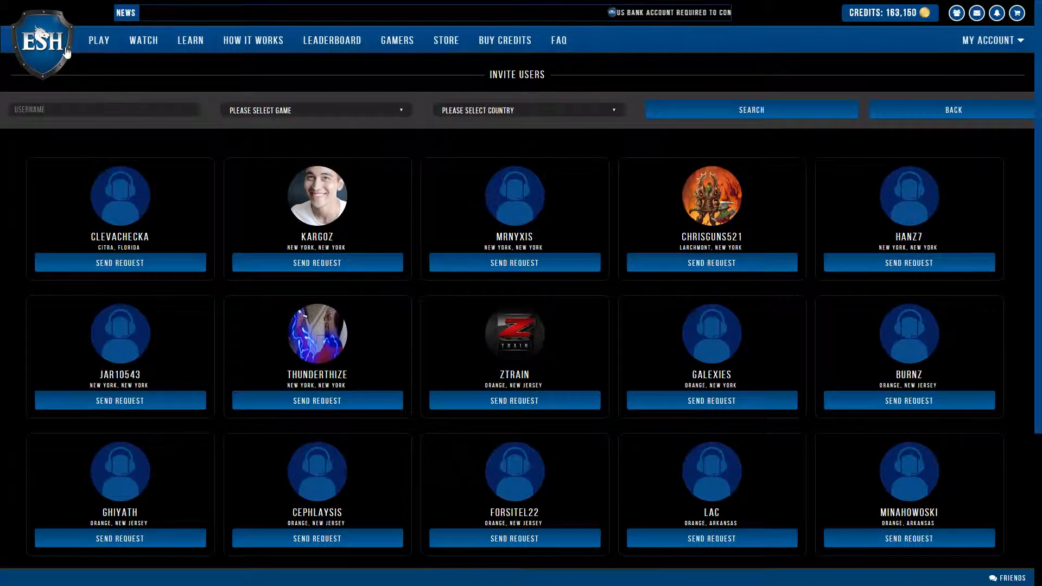
- Search for player HAMILTON and send Hamilton a request to join the match
type("HAM")
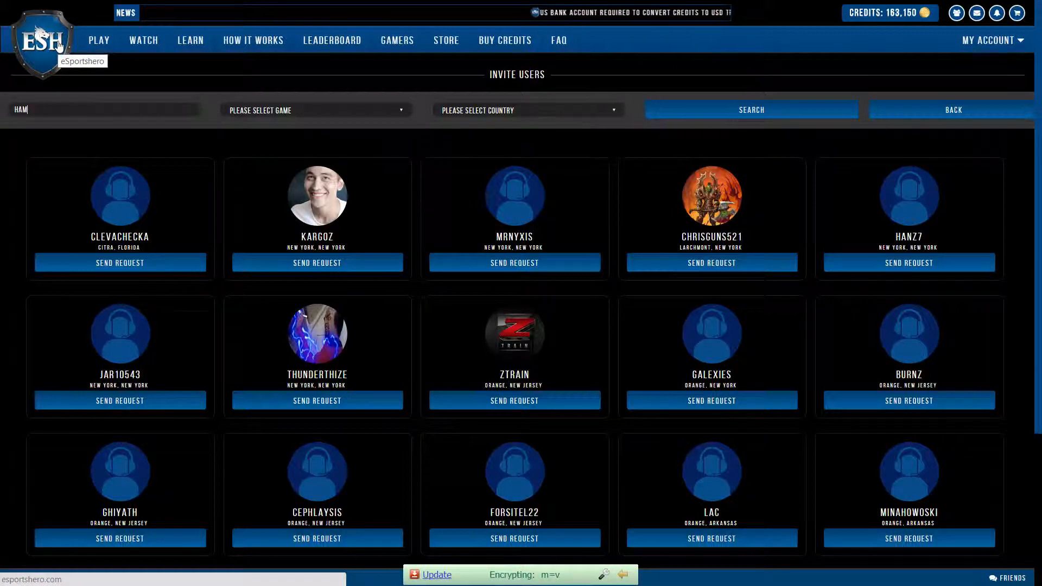
type("ILTON")
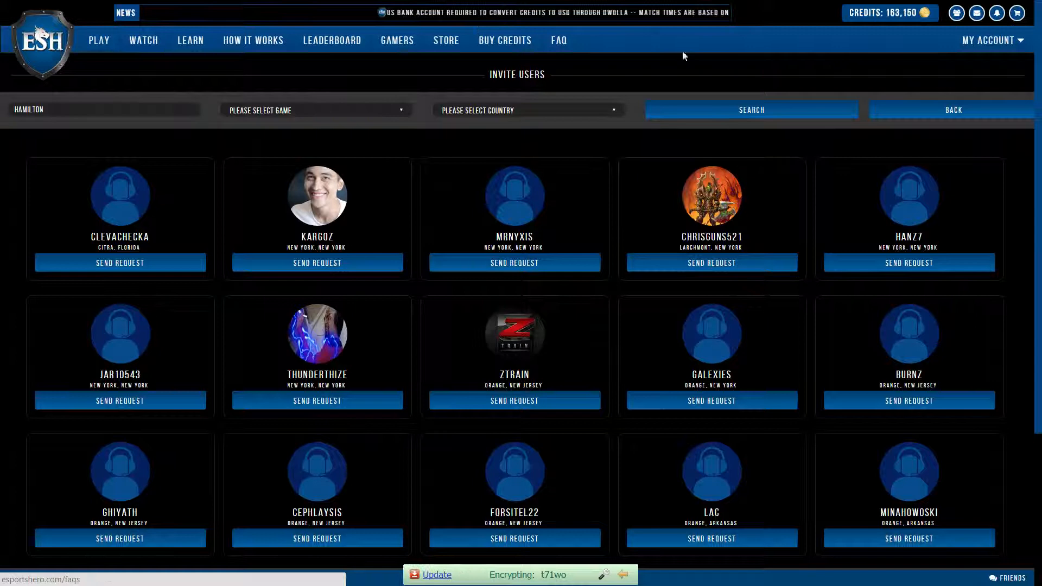
left_click(750, 109)
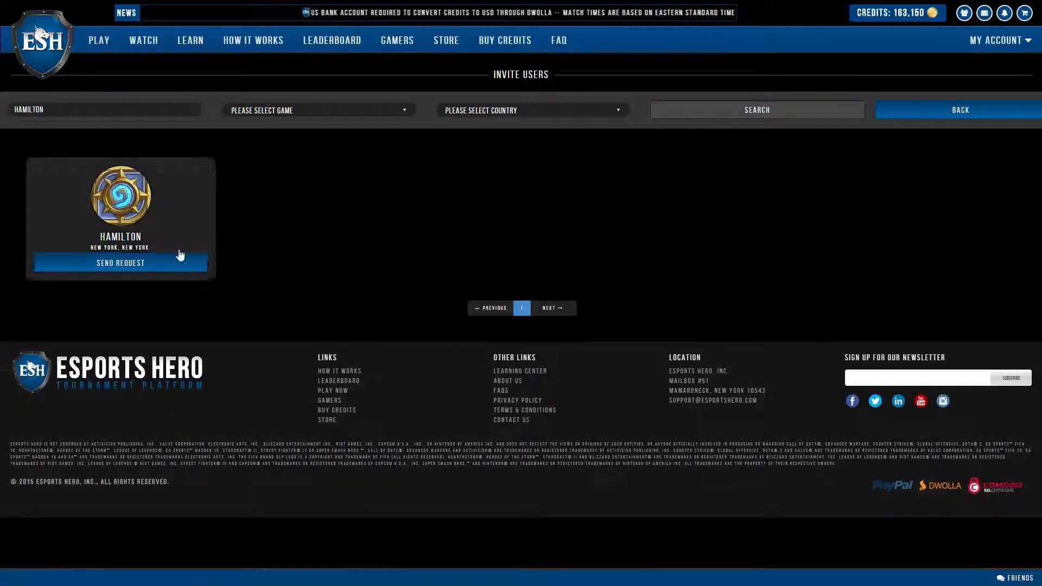
left_click(756, 109)
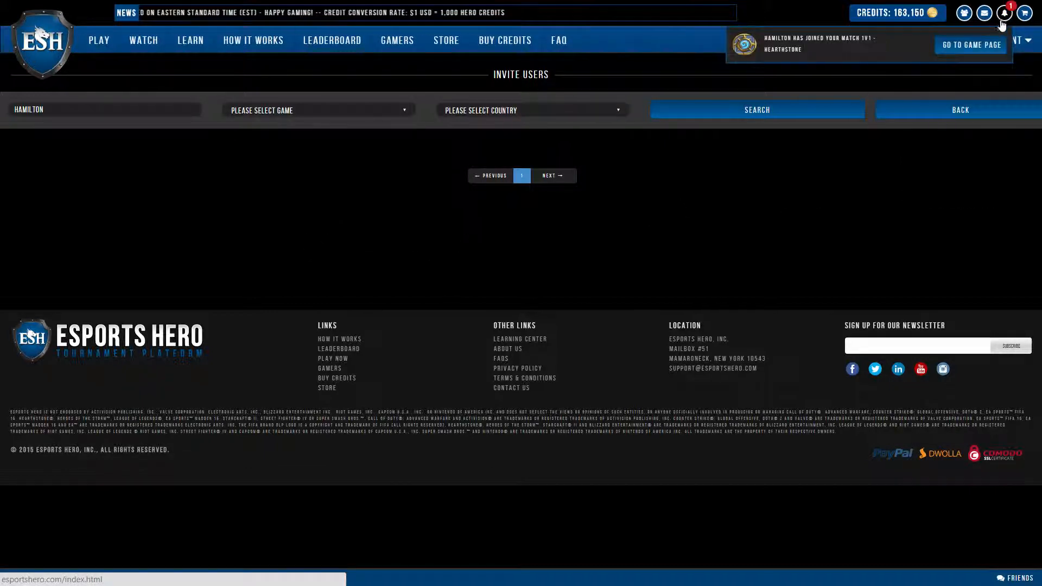
- Go to the match page from the 'Hamilton has joined your match' notification
left_click(970, 44)
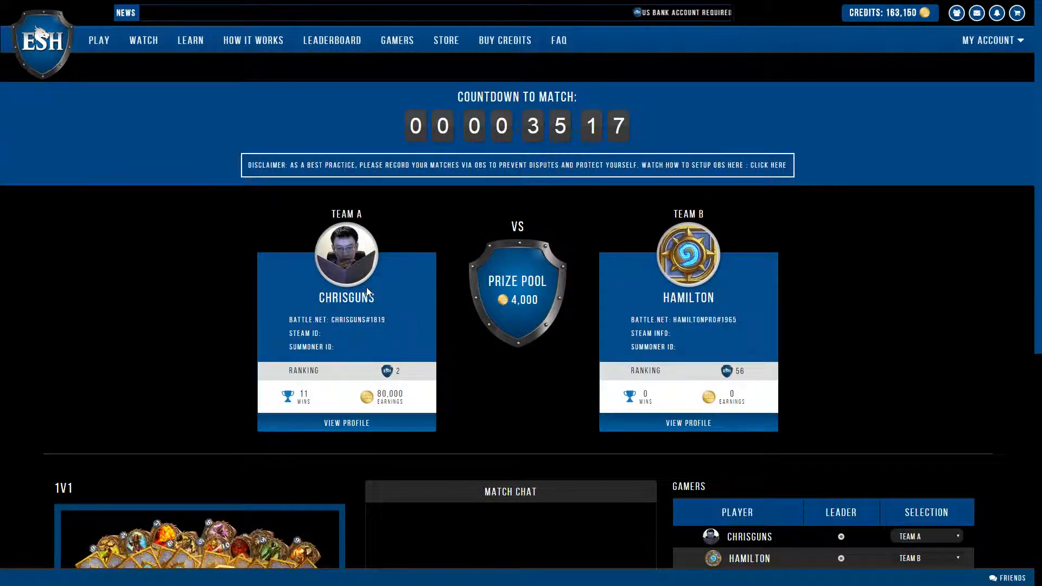
scroll("down", 3)
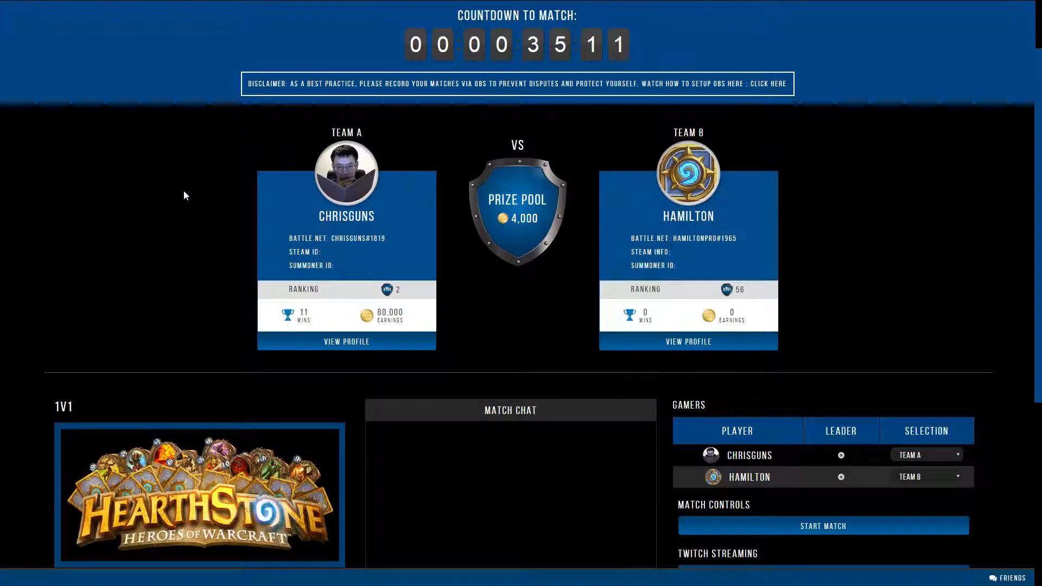
mouse_move(196, 166)
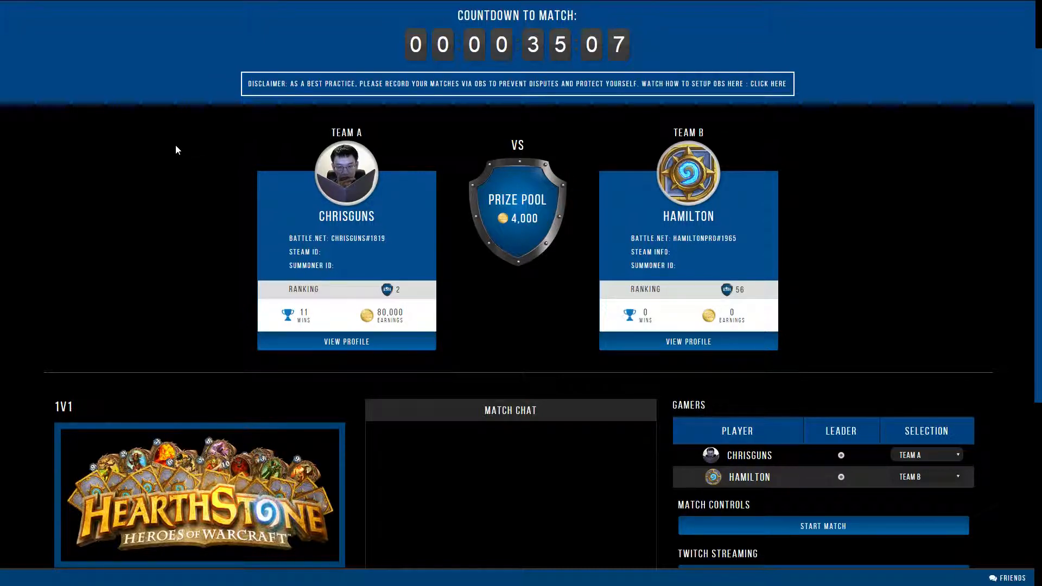
mouse_move(124, 152)
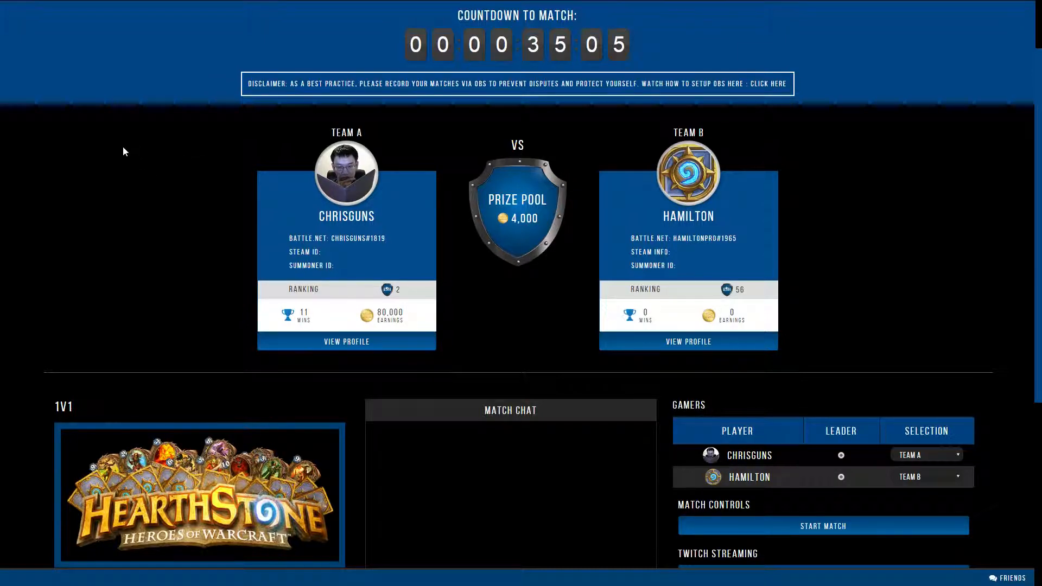